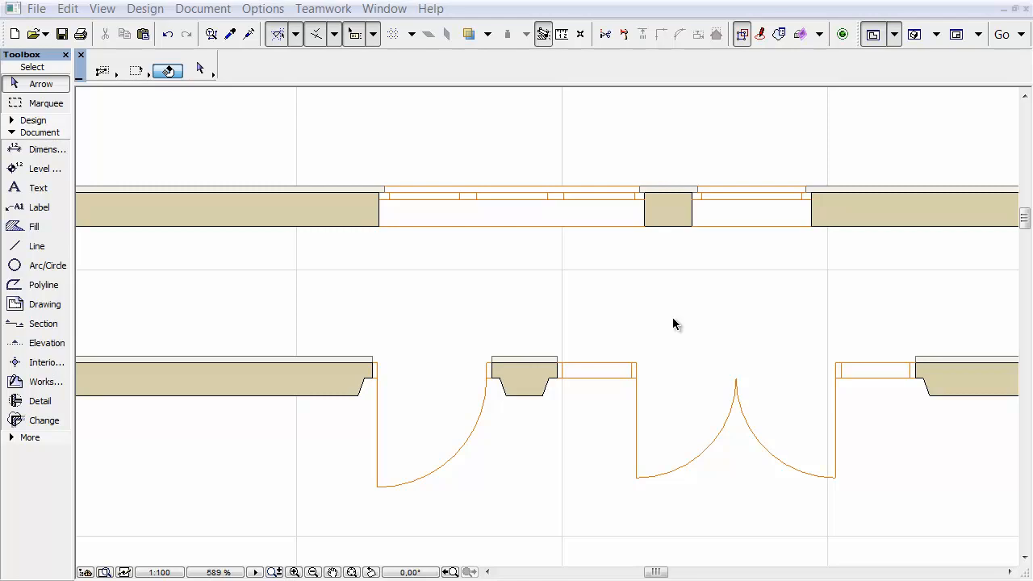
Open the Document menu to reach Set Model View and Model View Options.
left_click(203, 9)
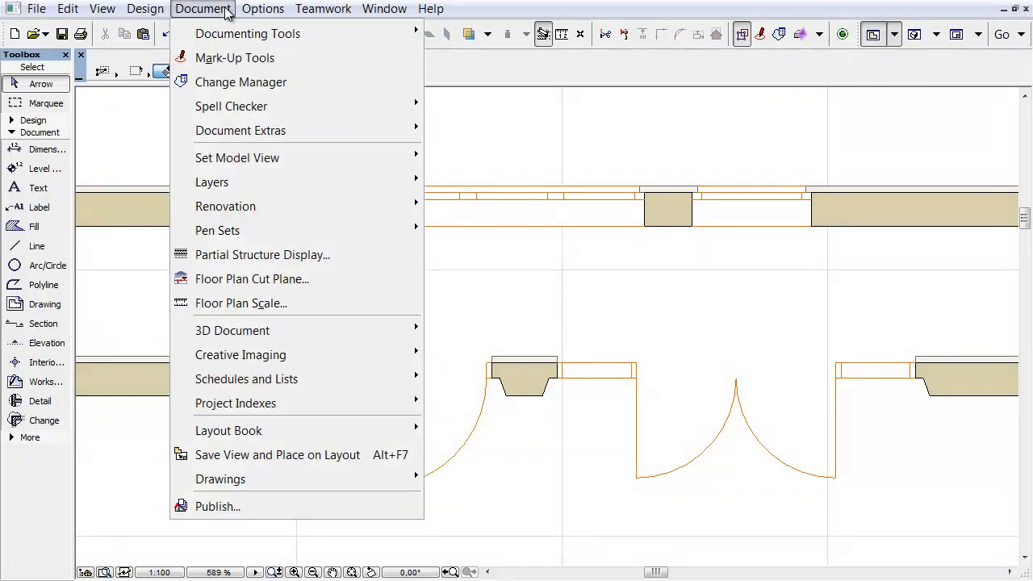
mouse_move(237, 157)
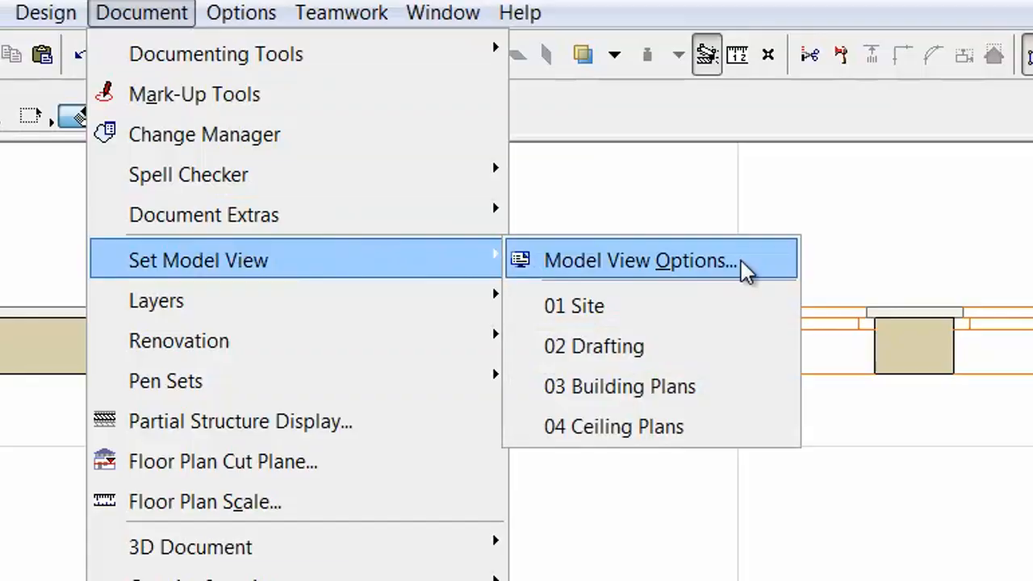
In Model View Options, set door symbols to Detailed 2 and window symbols to Detailed.
left_click(639, 260)
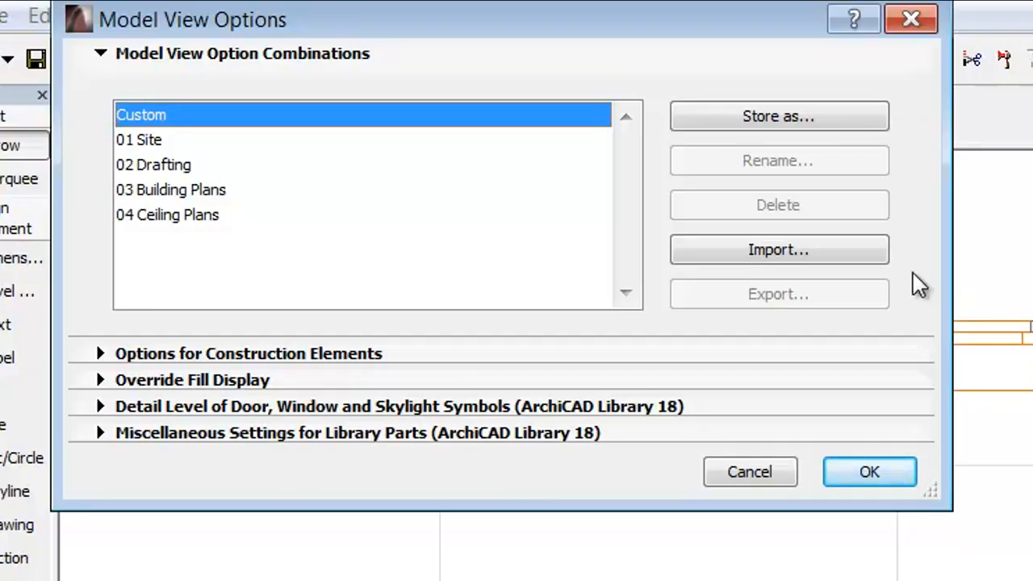
mouse_move(605, 411)
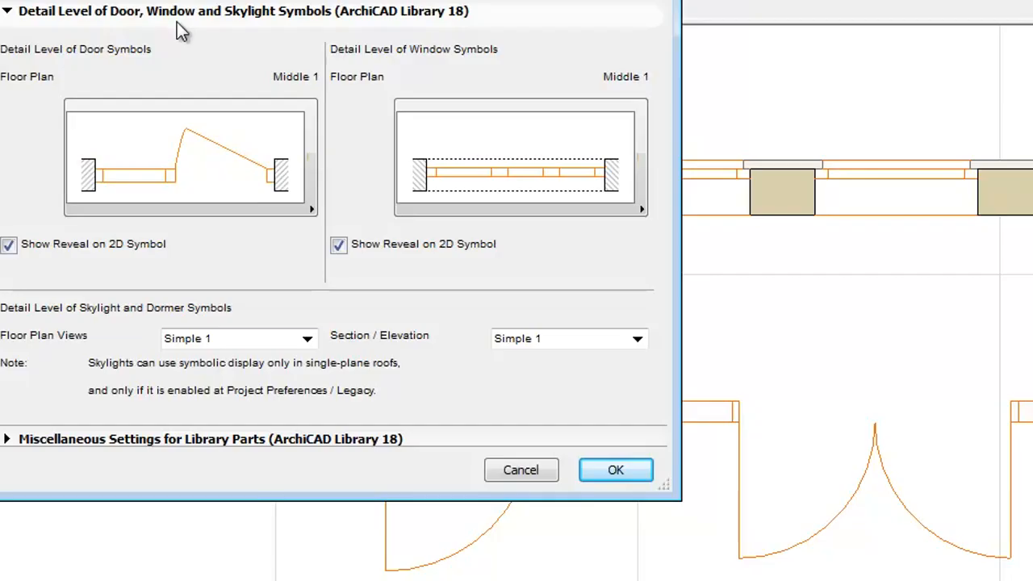
left_click(189, 157)
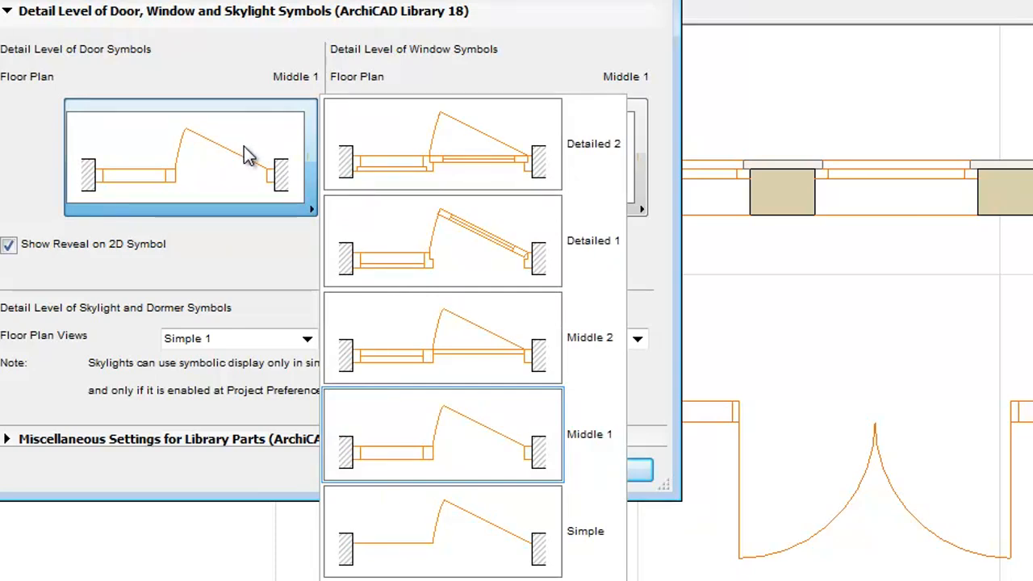
left_click(441, 241)
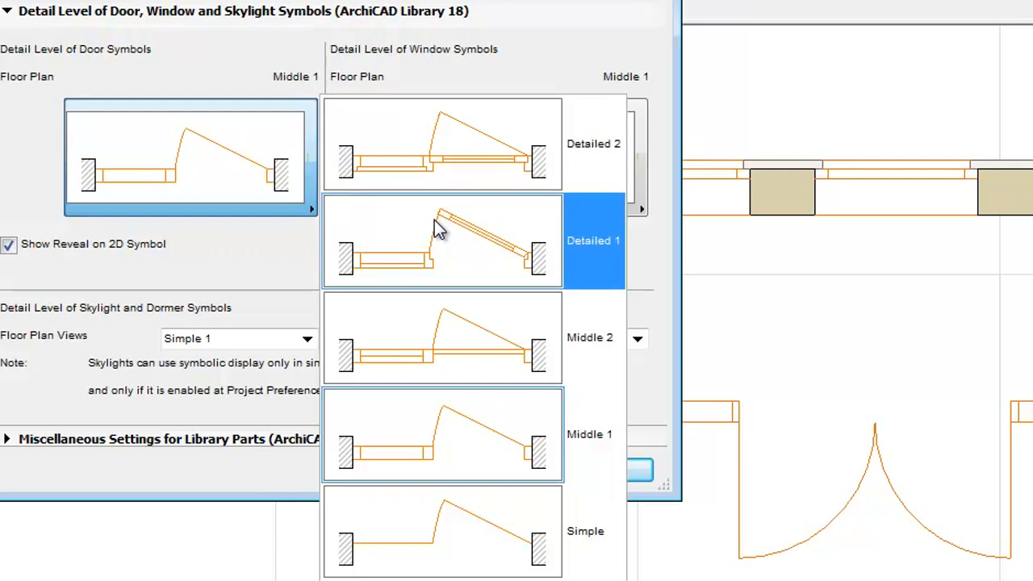
left_click(441, 434)
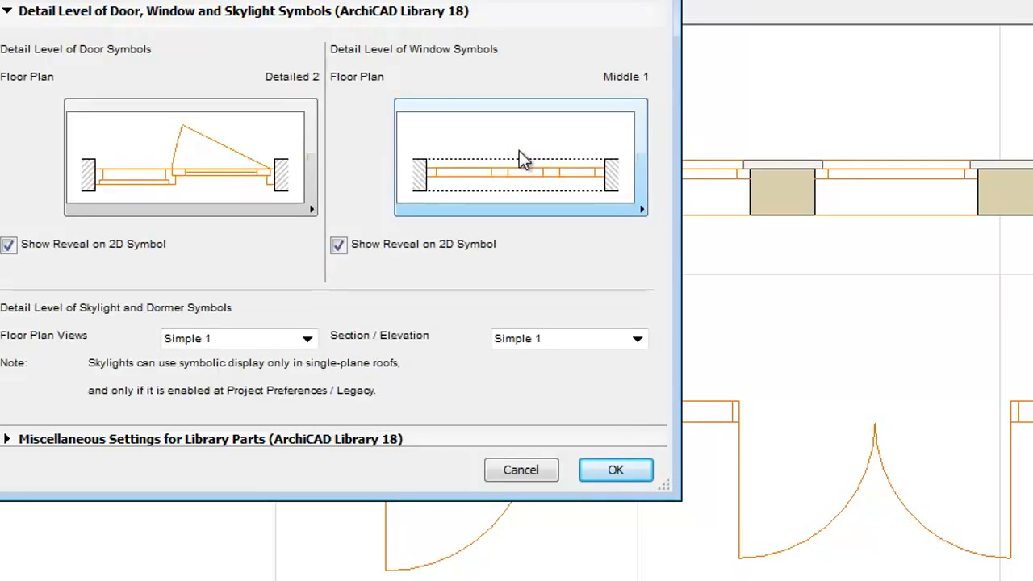
left_click(516, 158)
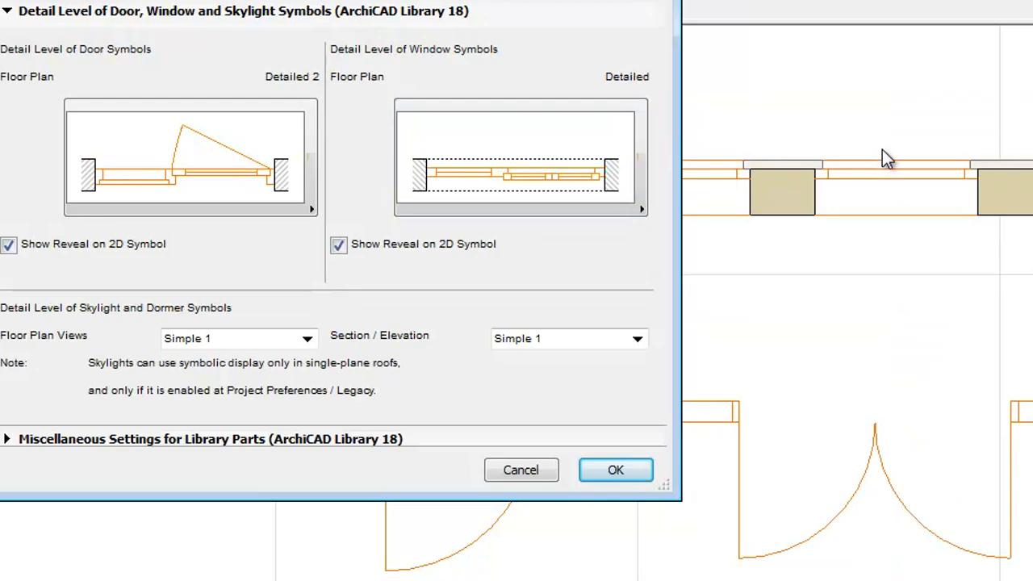
left_click(614, 469)
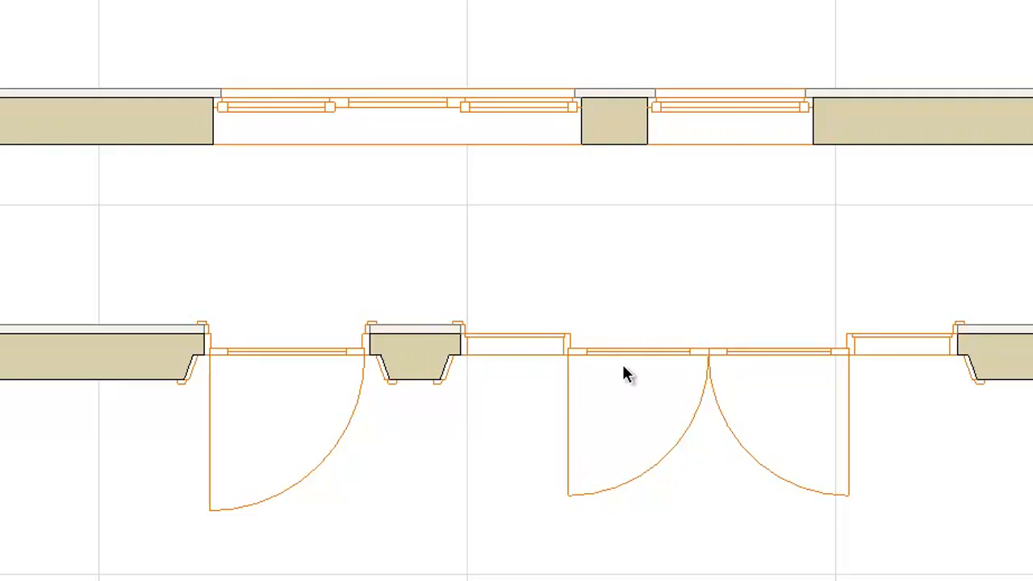
mouse_move(512, 132)
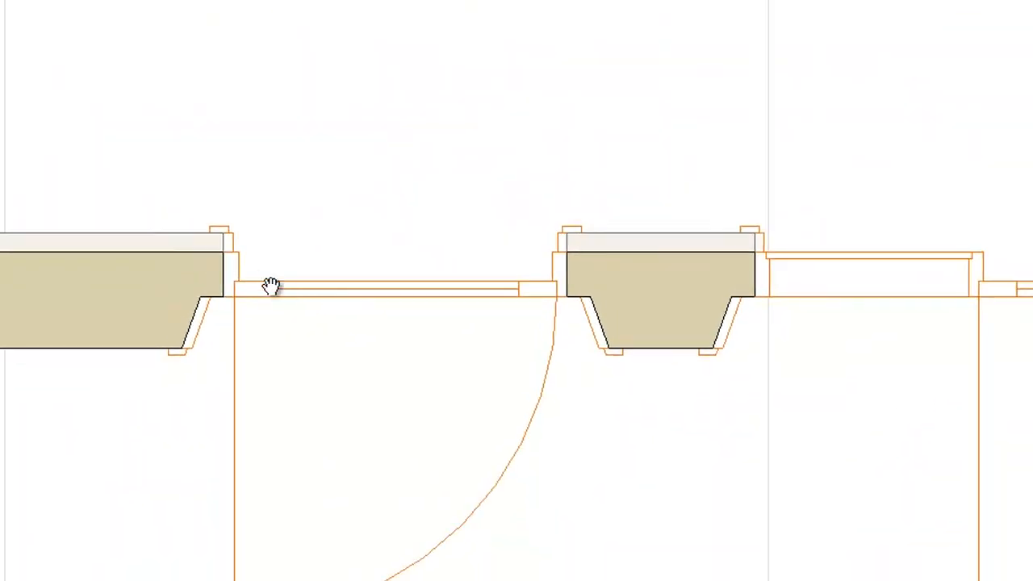
mouse_move(260, 209)
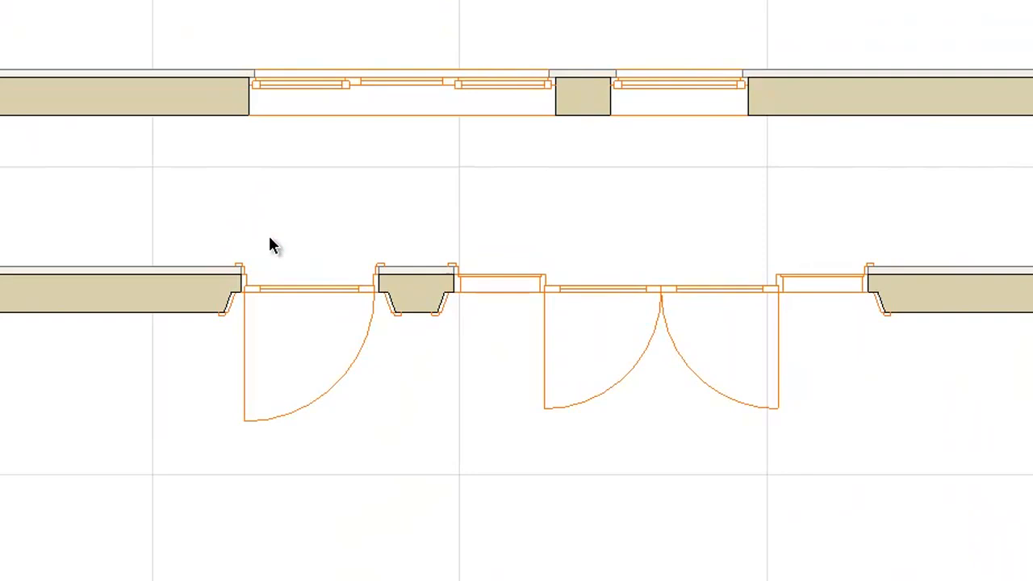
Check the detailed plan symbols, then reopen the Document menu for model view choices.
left_click(202, 9)
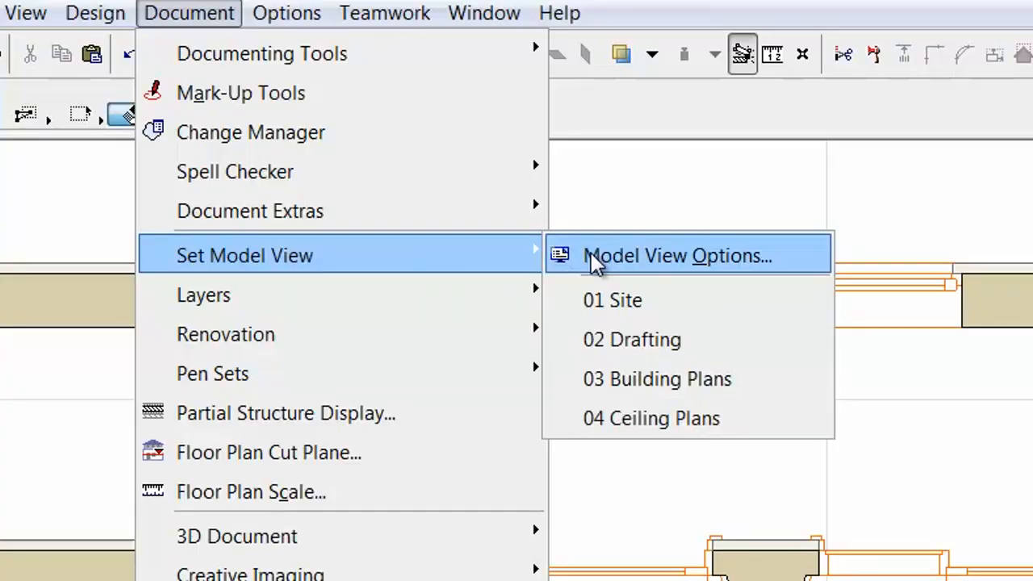
Uncheck Show Reveal on 2D Symbol for doors and windows in Model View Options.
left_click(676, 255)
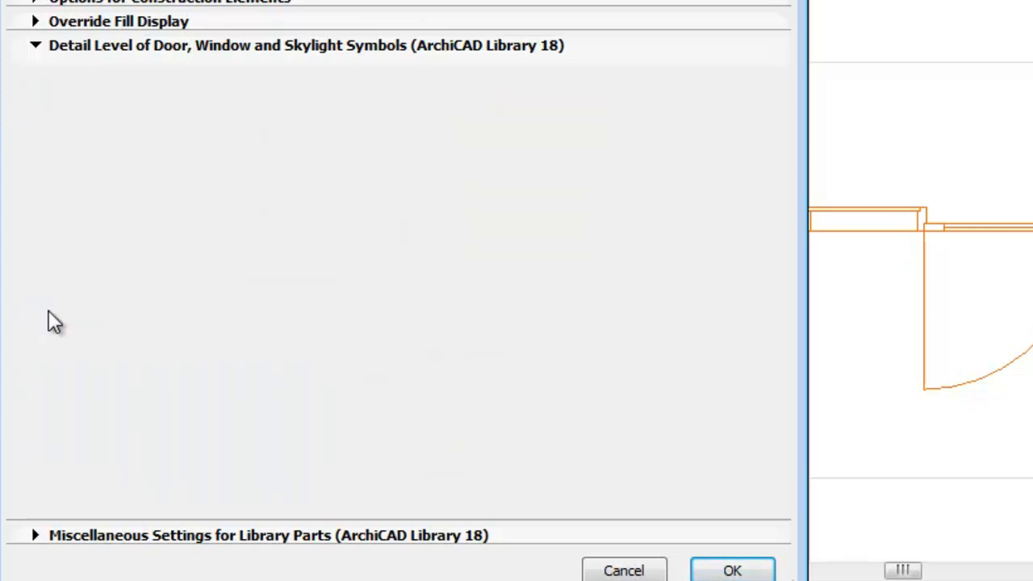
mouse_move(419, 330)
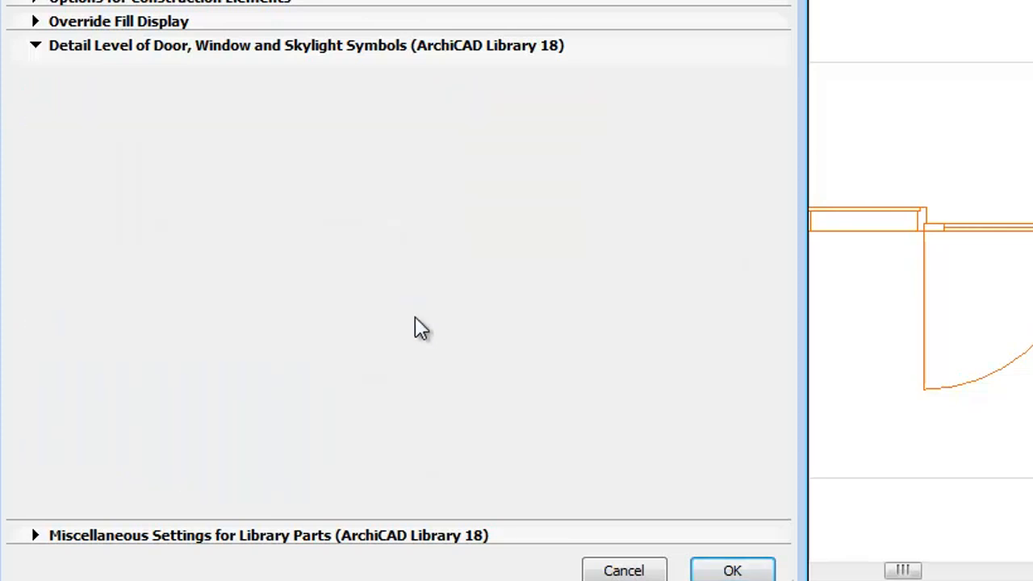
left_click(34, 44)
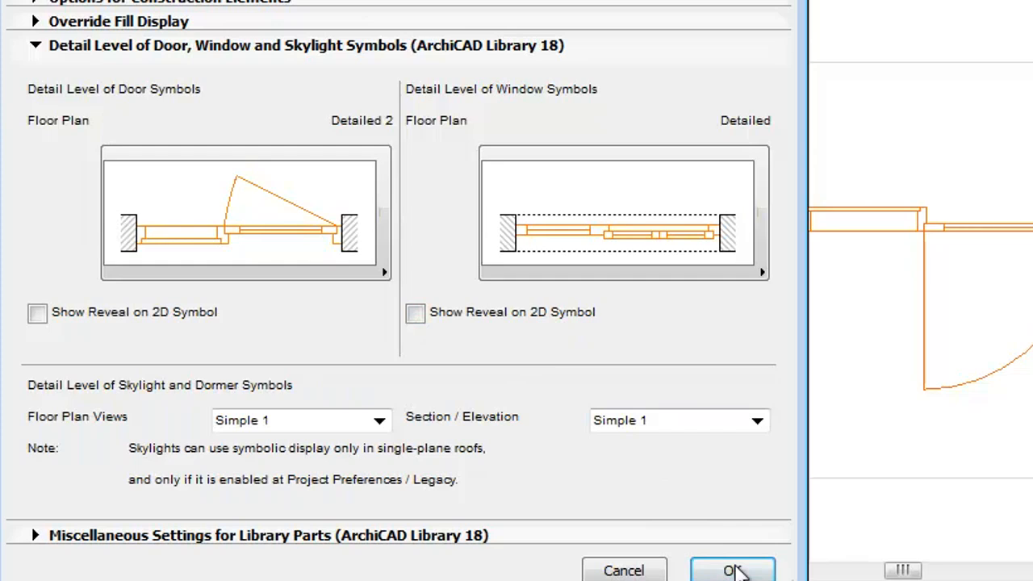
left_click(731, 570)
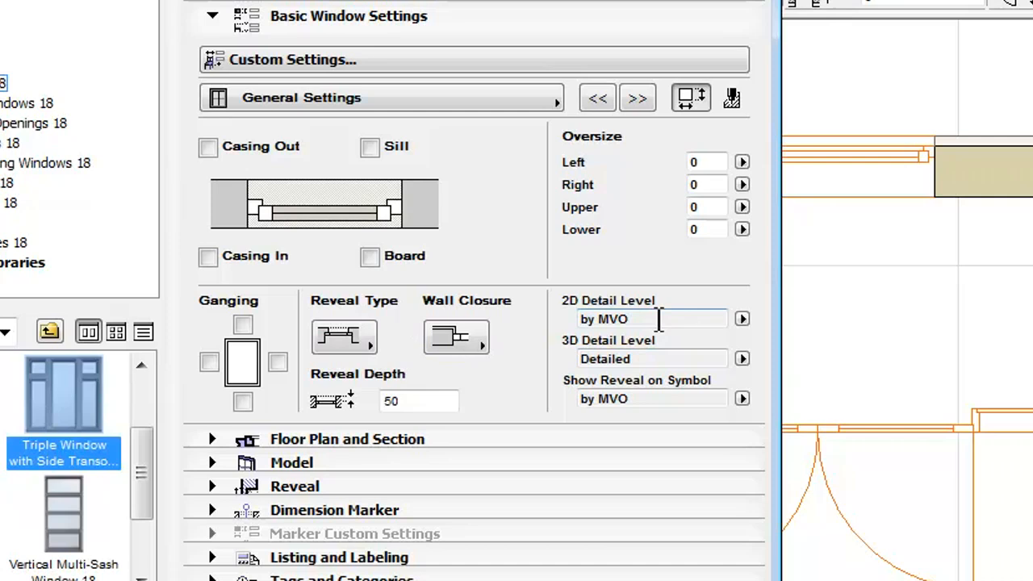
Keep the window's 2D Detail Level and Show Reveal on Symbol set to 'by MVO'.
left_click(741, 319)
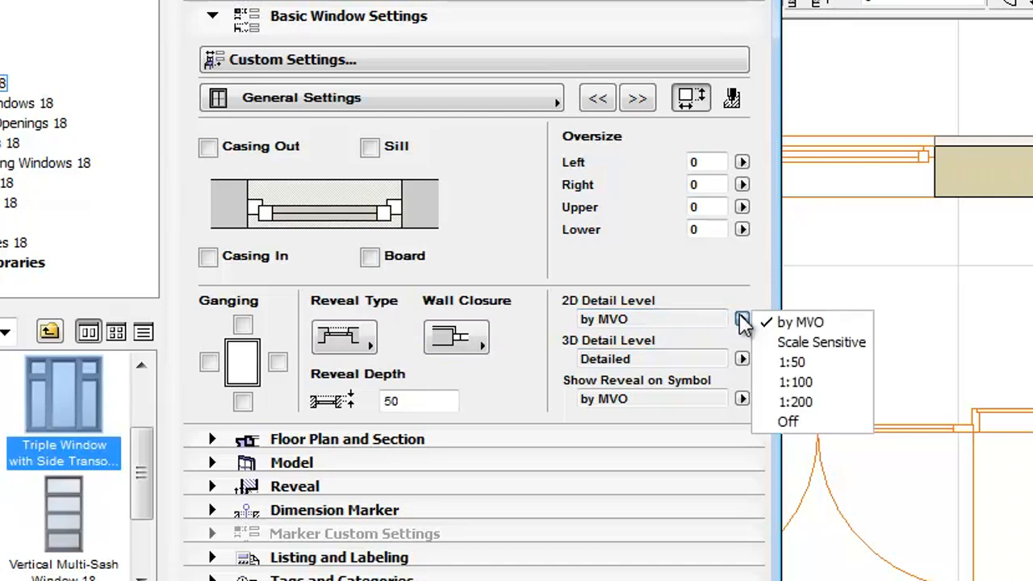
mouse_move(811, 361)
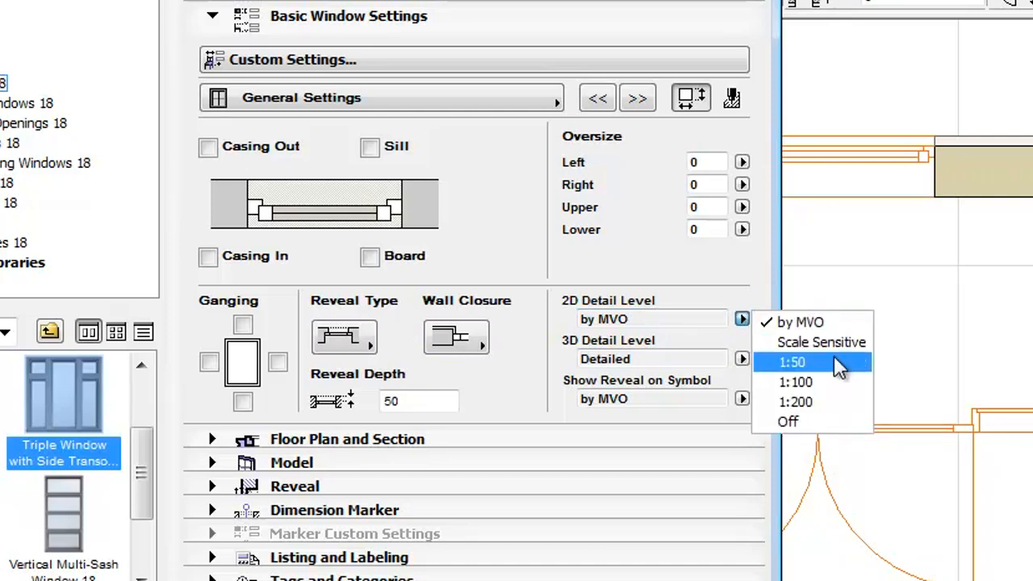
mouse_move(848, 375)
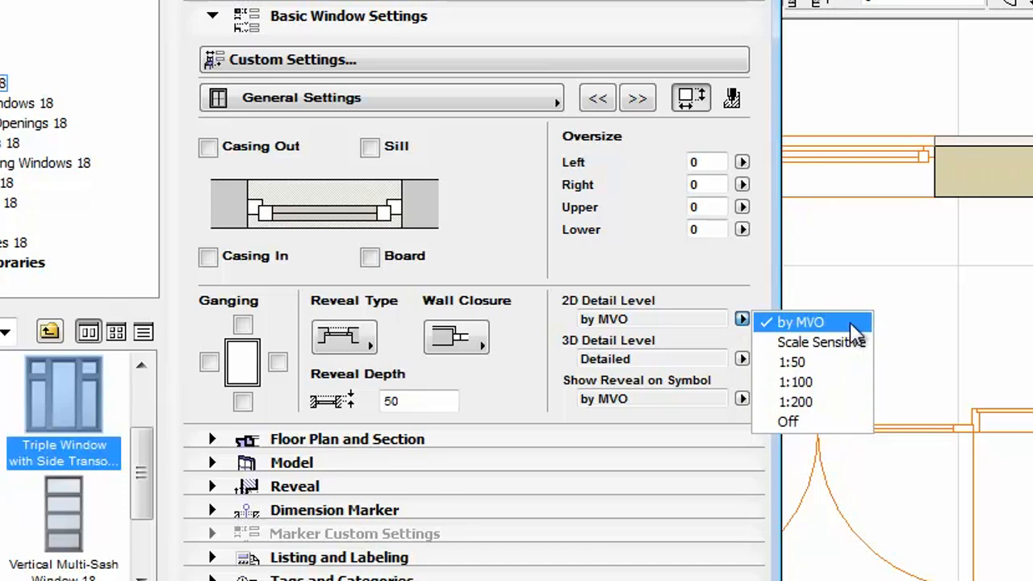
left_click(803, 321)
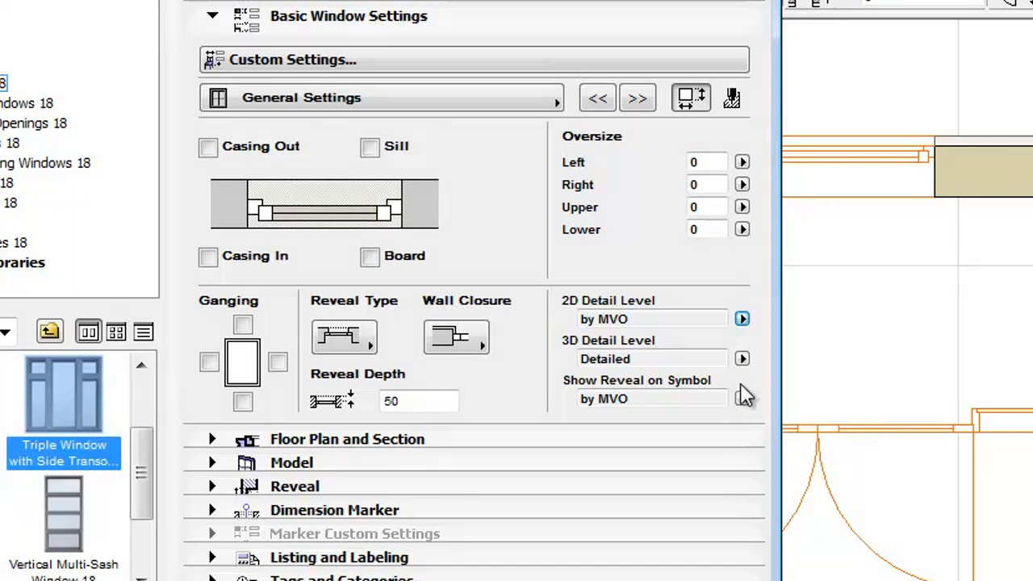
left_click(741, 399)
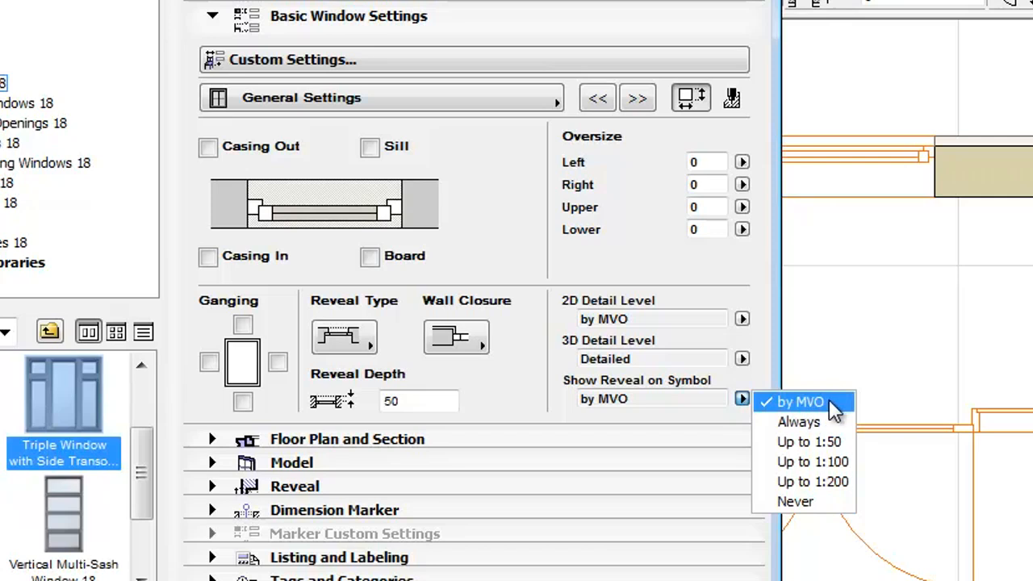
mouse_move(840, 412)
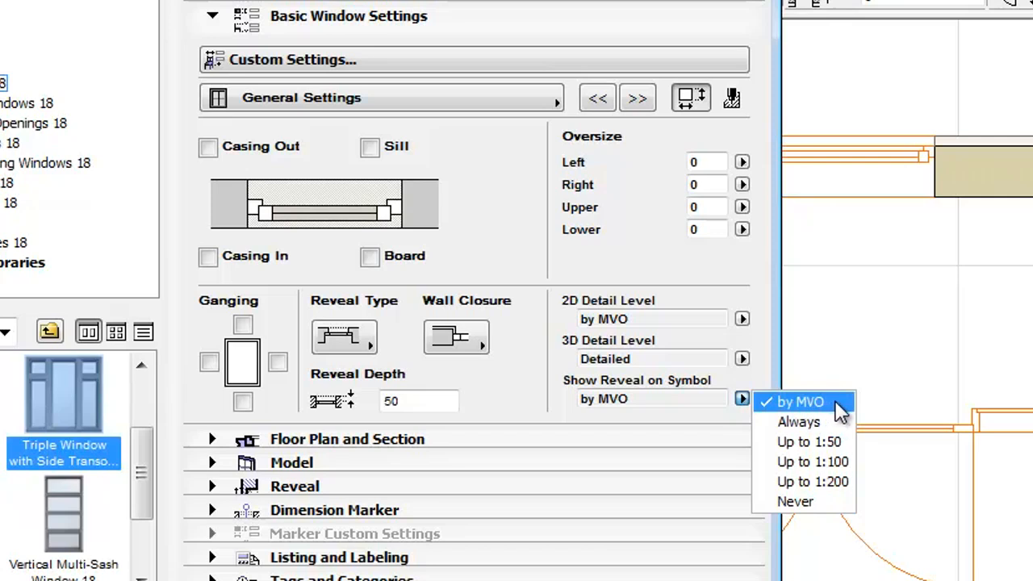
mouse_move(839, 512)
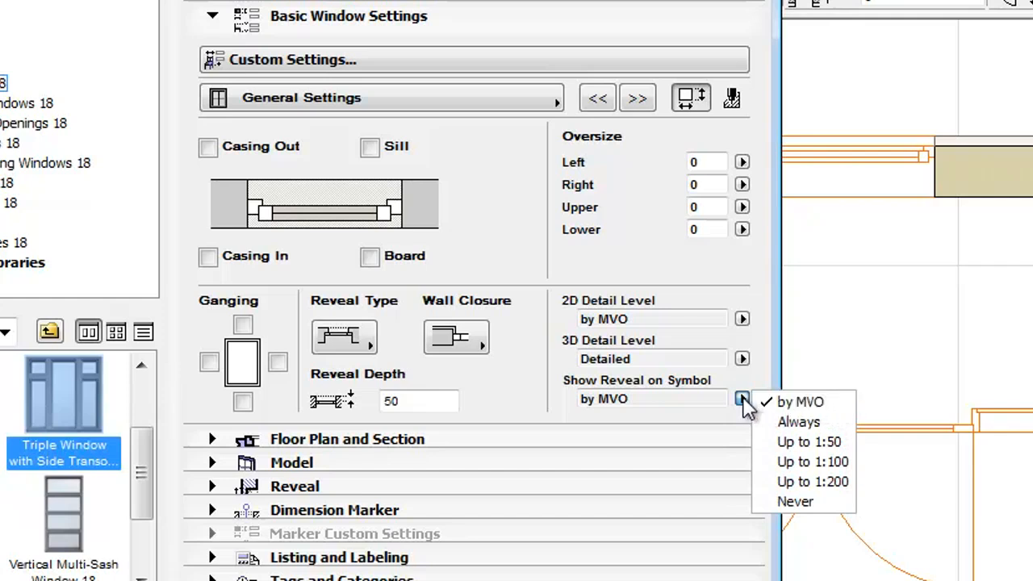
left_click(741, 398)
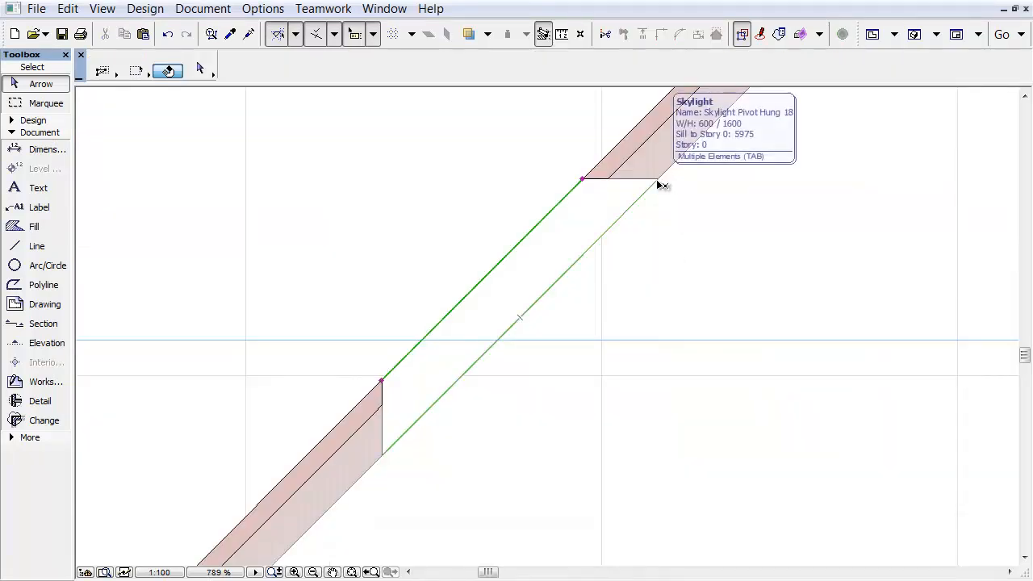
Open Model View Options from Document > Set Model View.
left_click(202, 9)
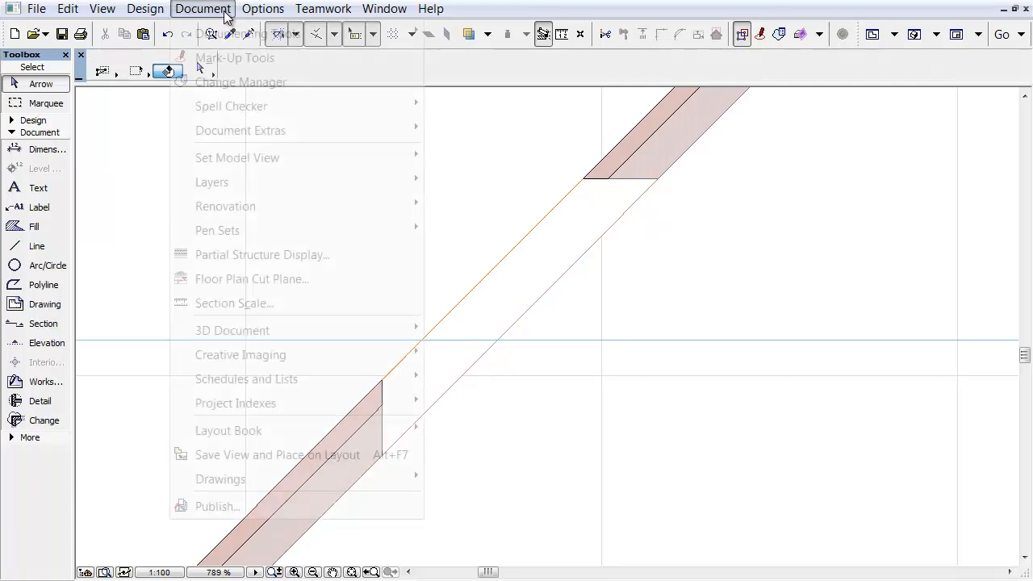
mouse_move(237, 158)
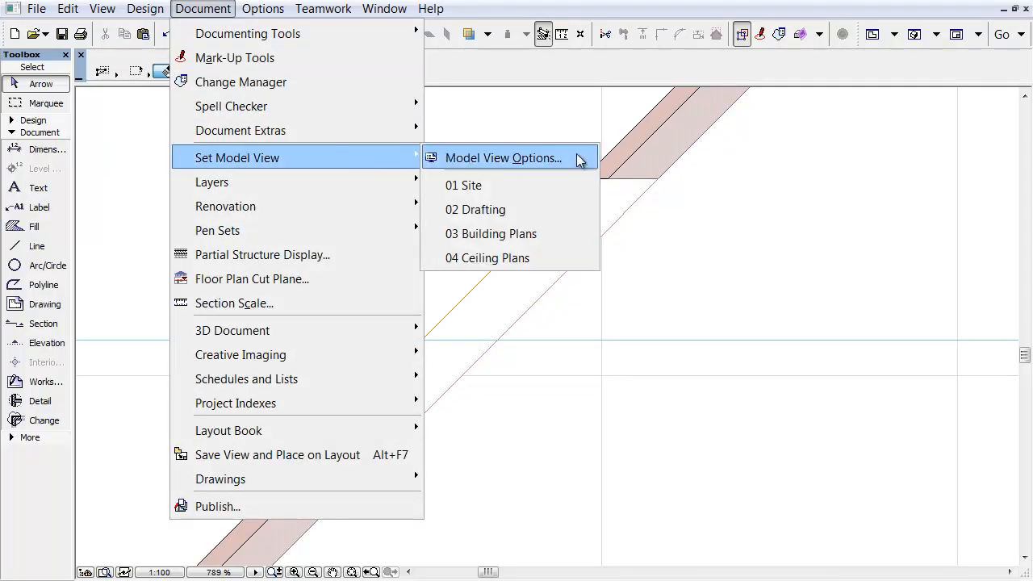
left_click(503, 157)
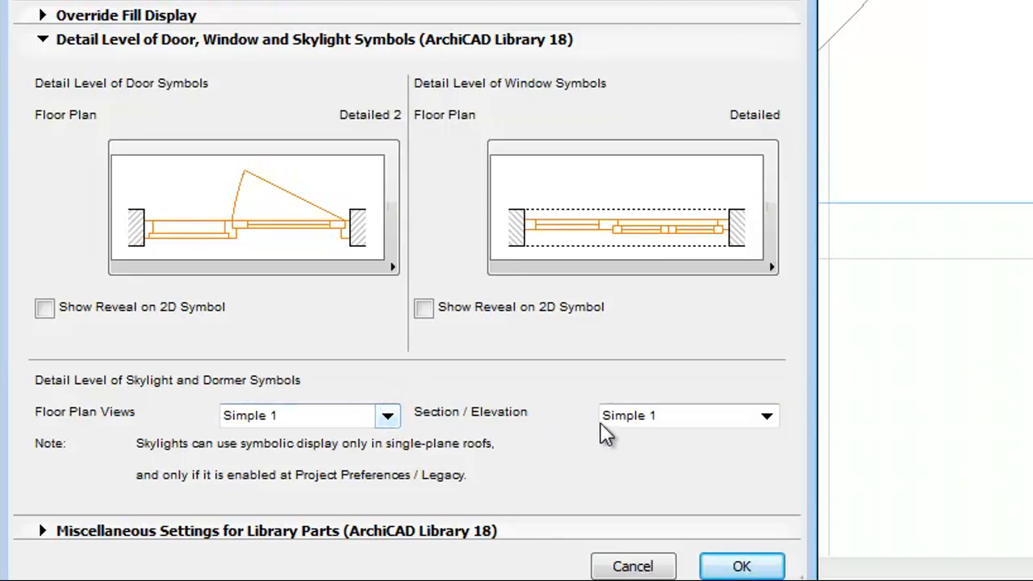
Change the Section/Elevation skylight detail level from Simple 1 to Detailed 2 and confirm.
left_click(765, 415)
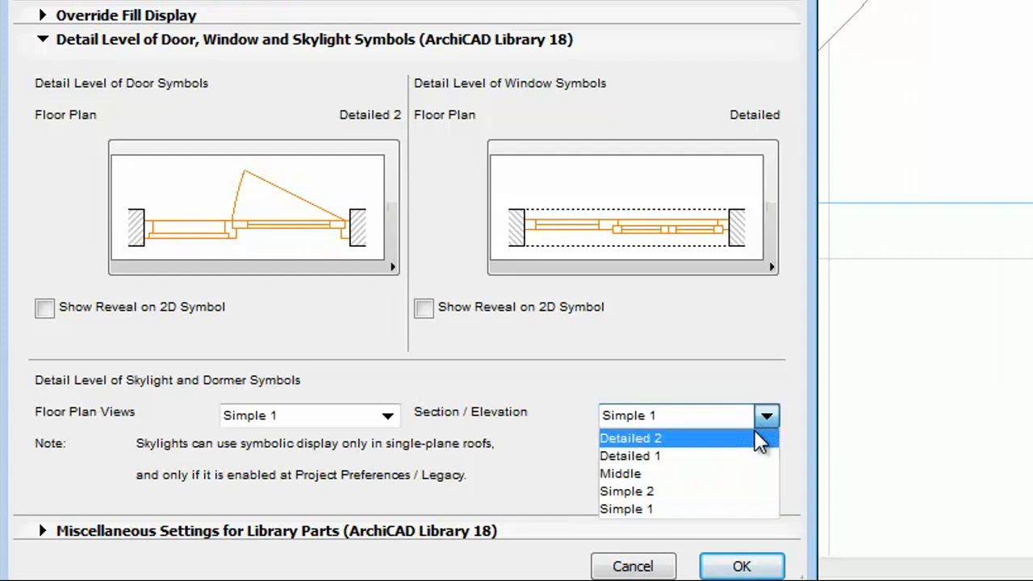
left_click(630, 437)
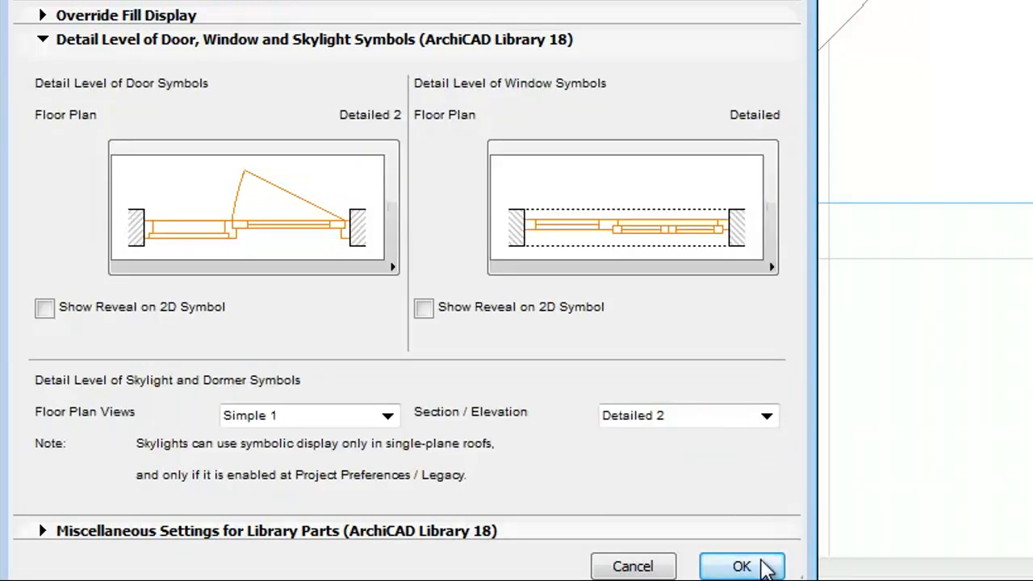
left_click(740, 566)
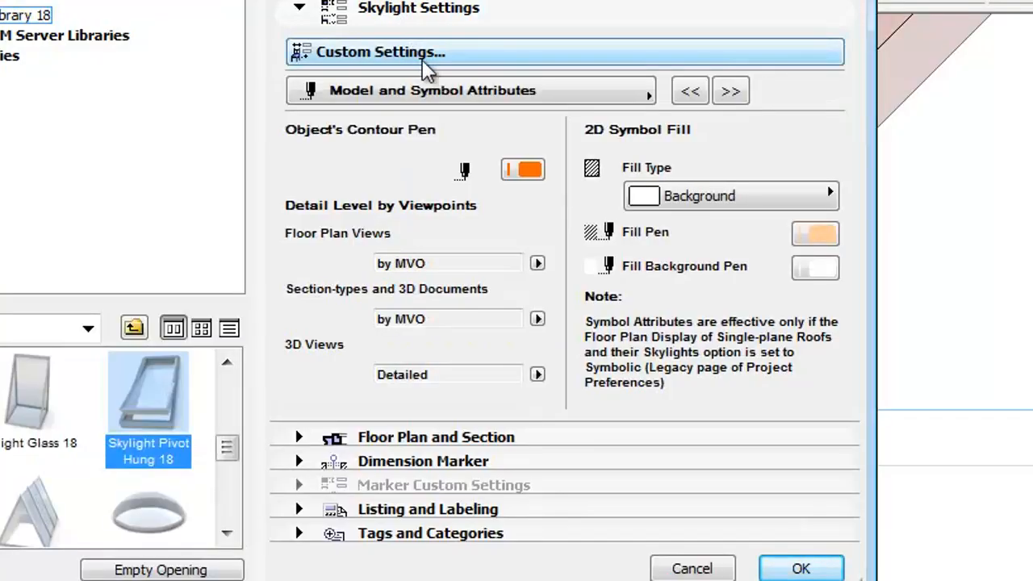
Open Skylight Settings and list the Section-types and 3D Documents detail levels.
left_click(537, 263)
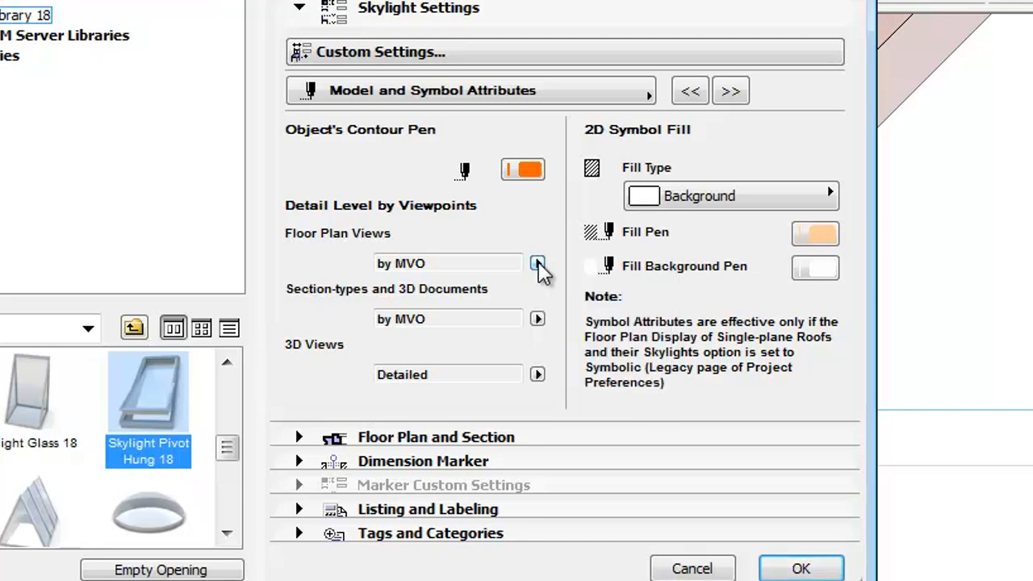
left_click(537, 318)
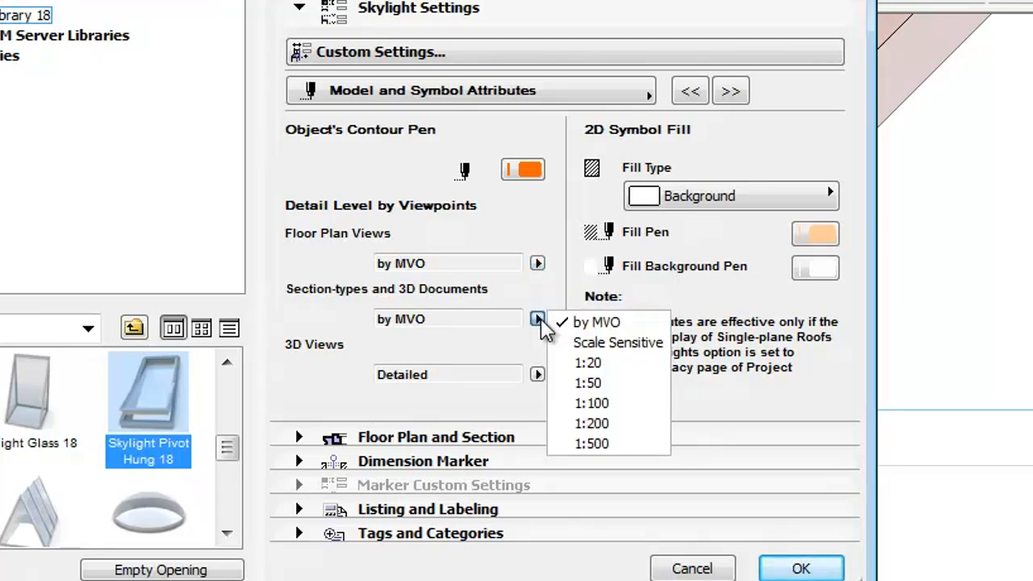